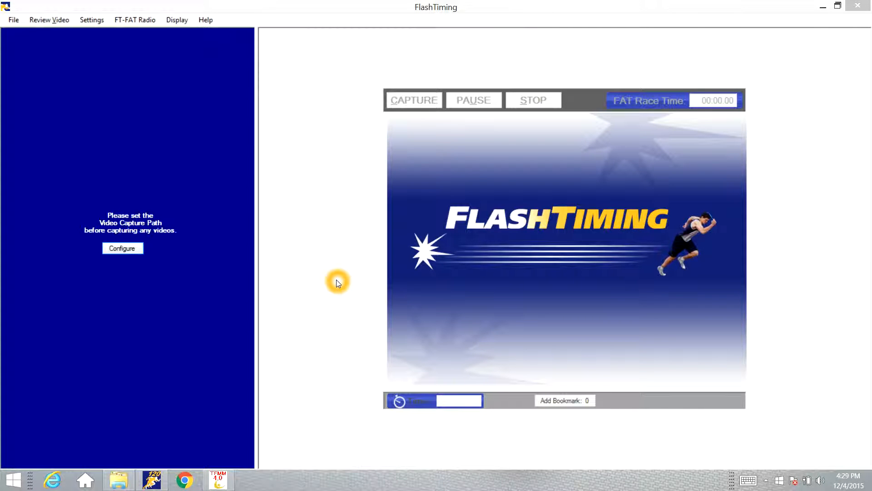
mouse_move(356, 216)
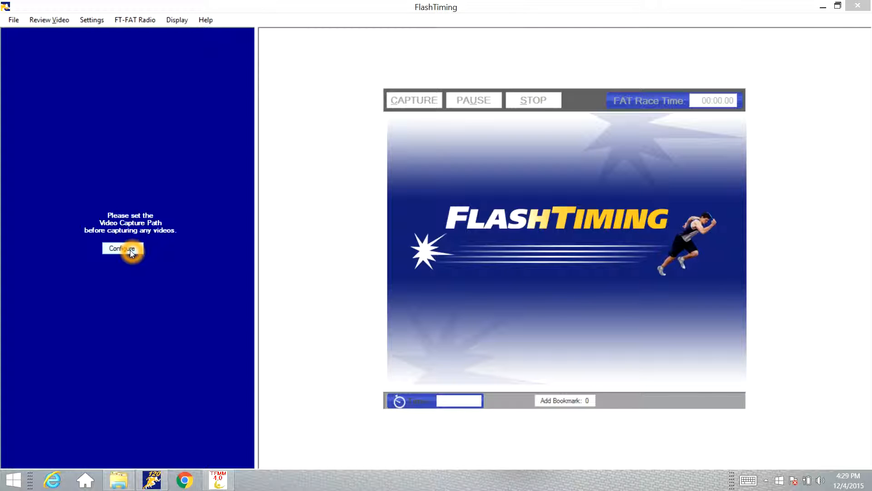
- Try applying the scoring settings, dismiss the missing start list warning, and close without saving
click(122, 248)
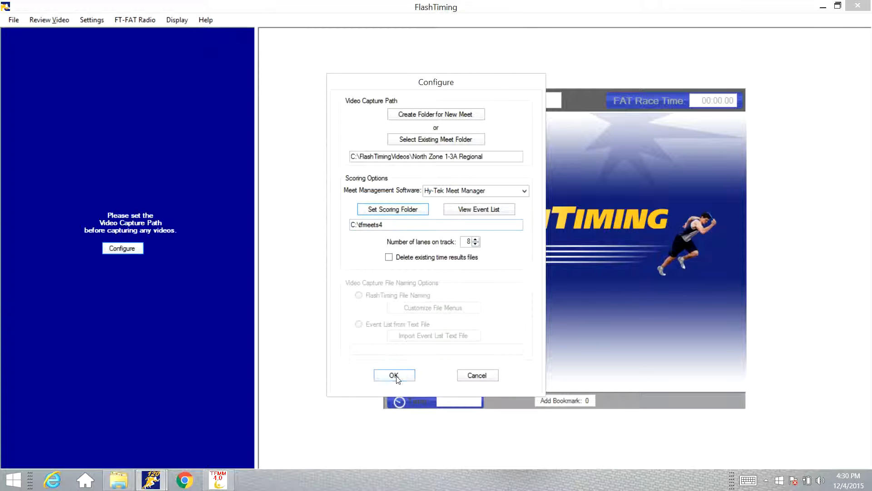
click(394, 374)
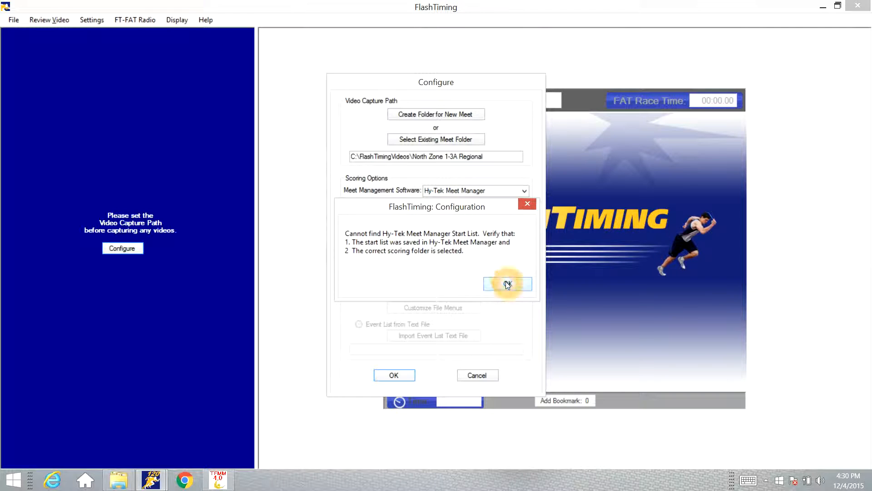
click(507, 283)
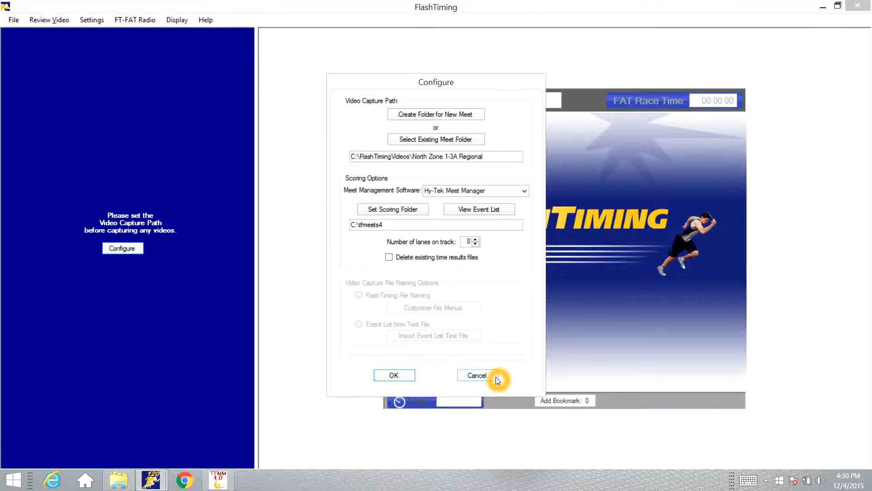
click(476, 375)
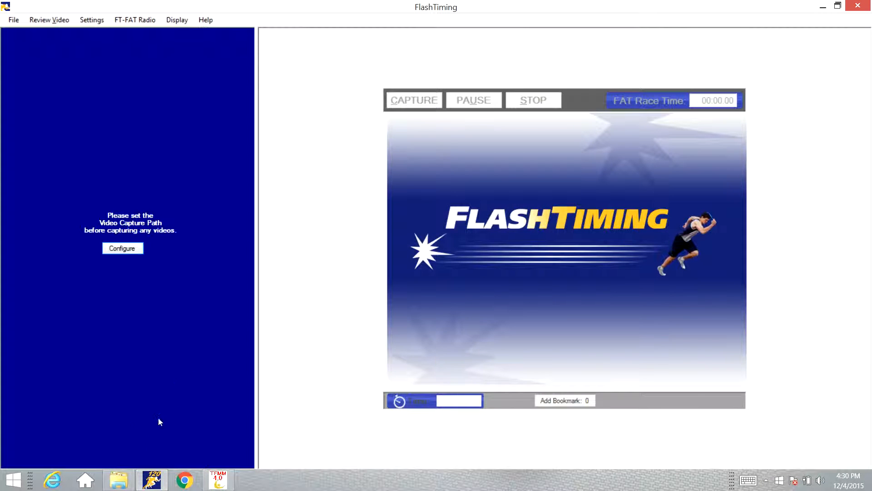
- Browse File Explorer to C:\tfmeets4, showing the 2015 DEMO120 and TAPPS North Regional files
click(117, 480)
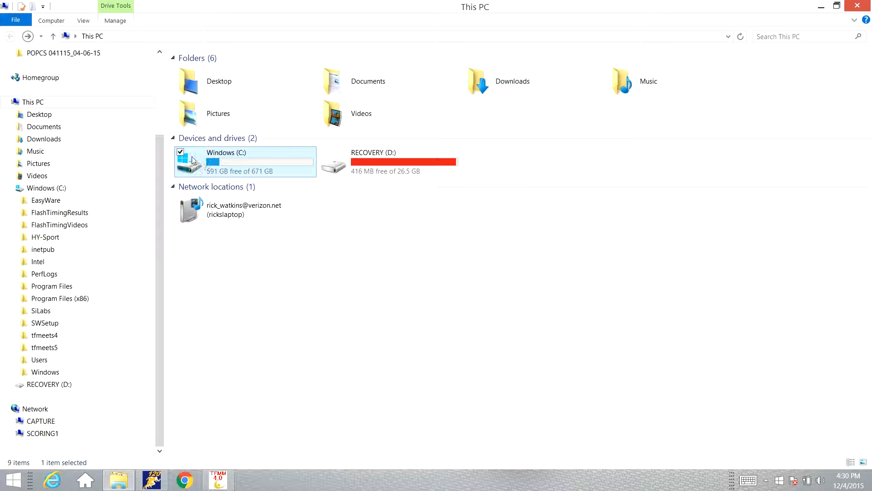
mouse_move(209, 163)
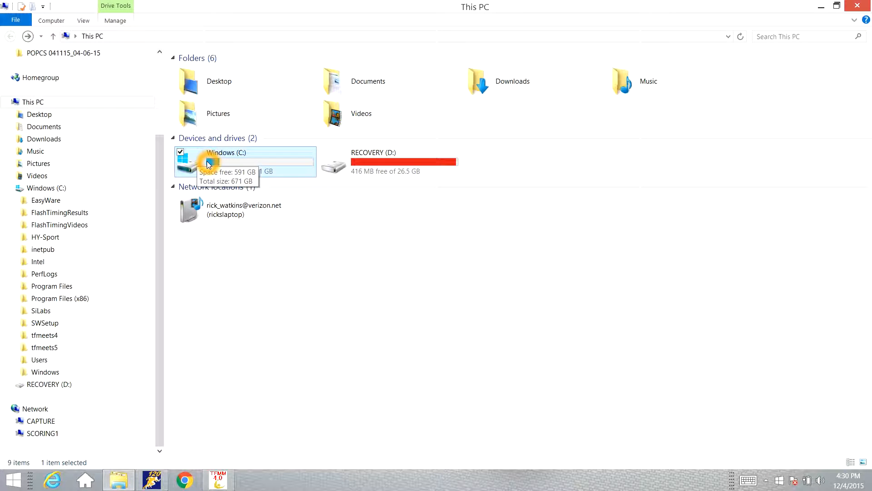
double_click(225, 161)
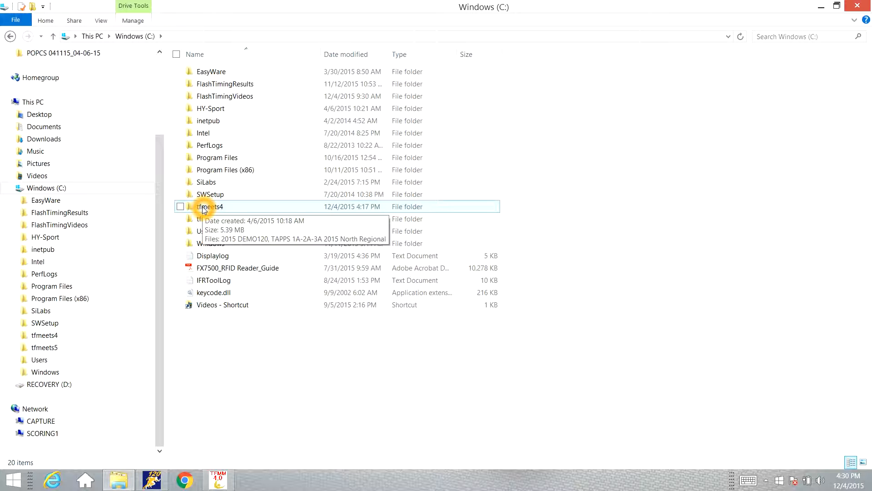
double_click(210, 206)
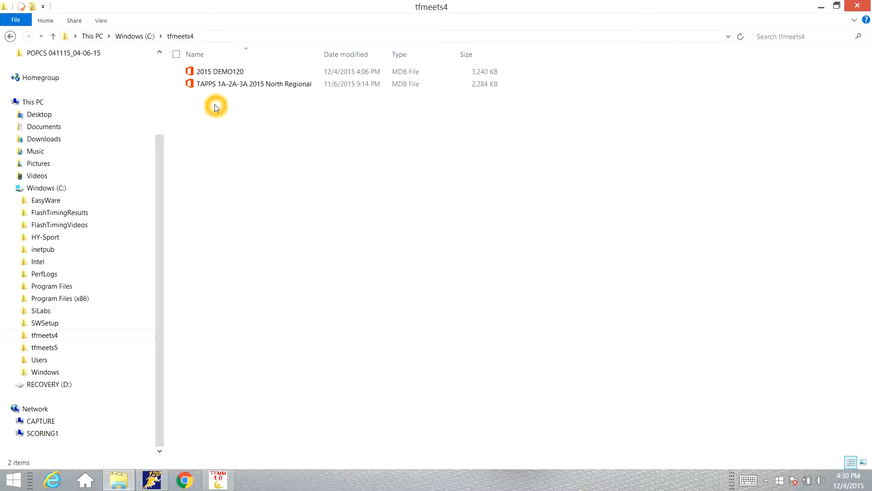
mouse_move(210, 121)
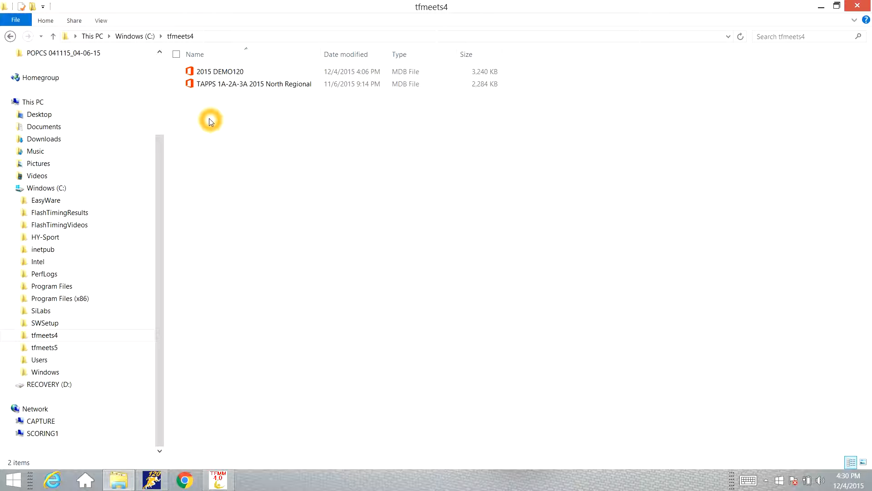
mouse_move(216, 99)
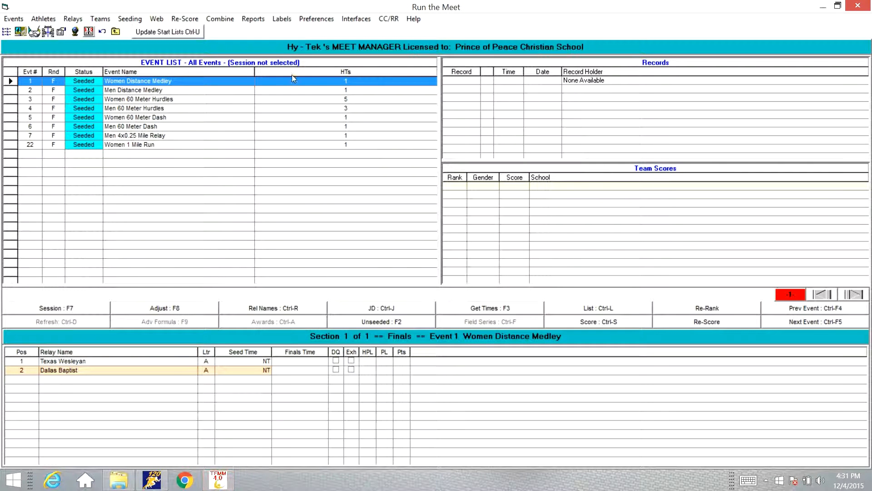
- Copy the Running Events session's schedule and start lists to C:\tfmeets4 via Update Start Lists
click(355, 18)
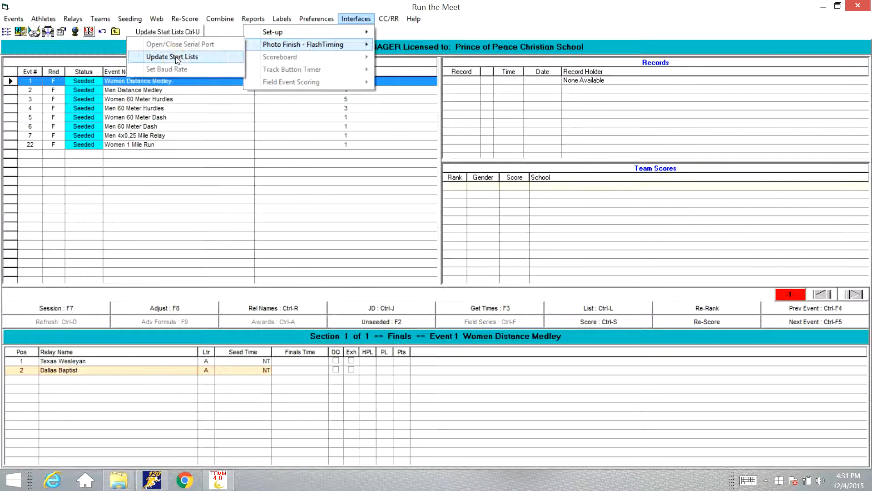
click(171, 57)
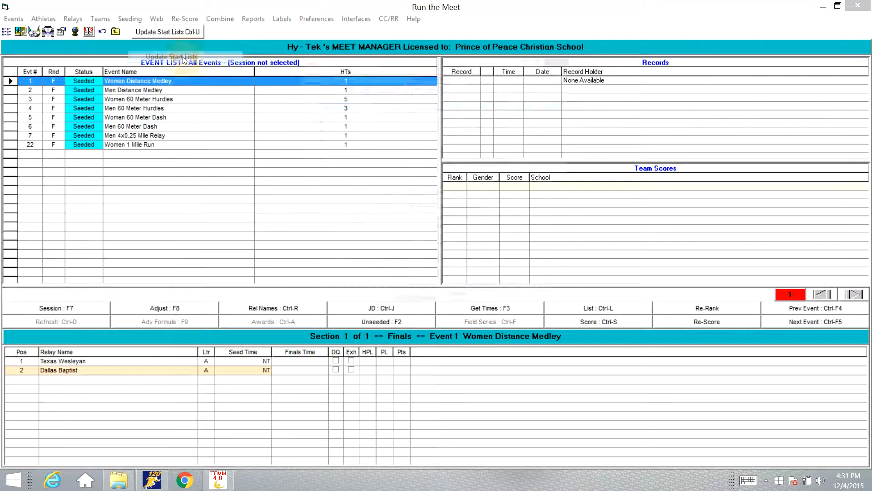
click(168, 31)
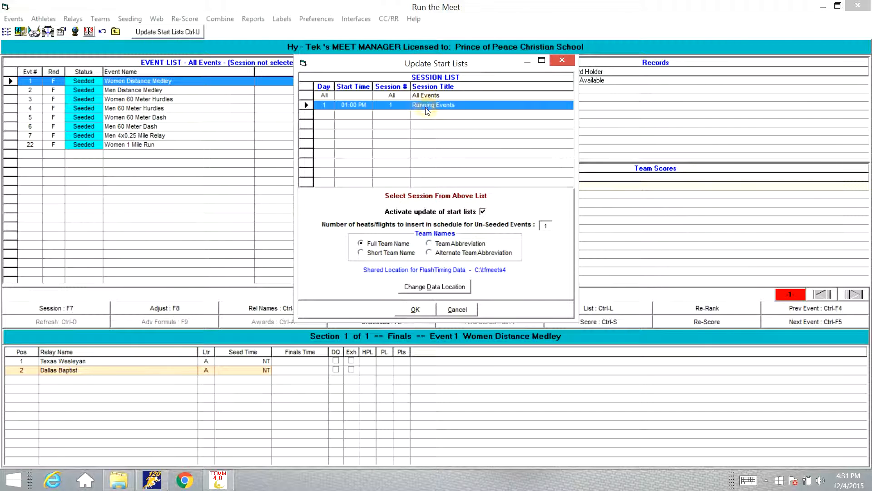
mouse_move(380, 273)
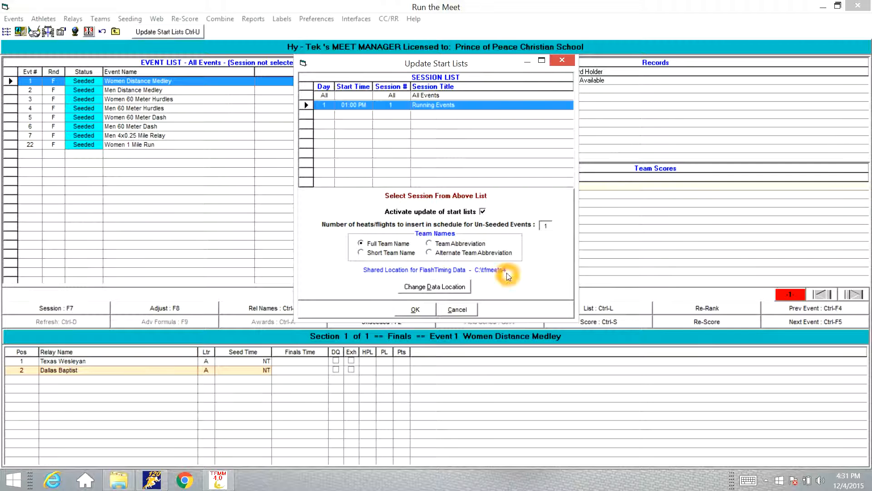
click(414, 309)
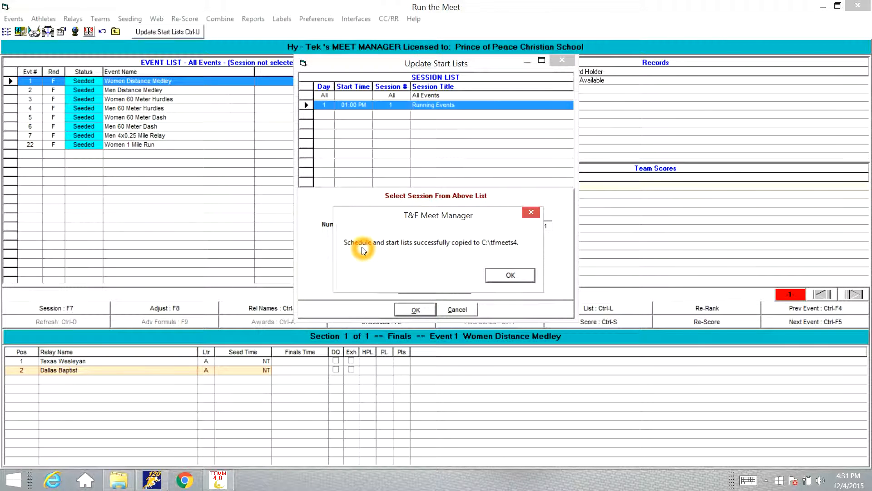
mouse_move(479, 281)
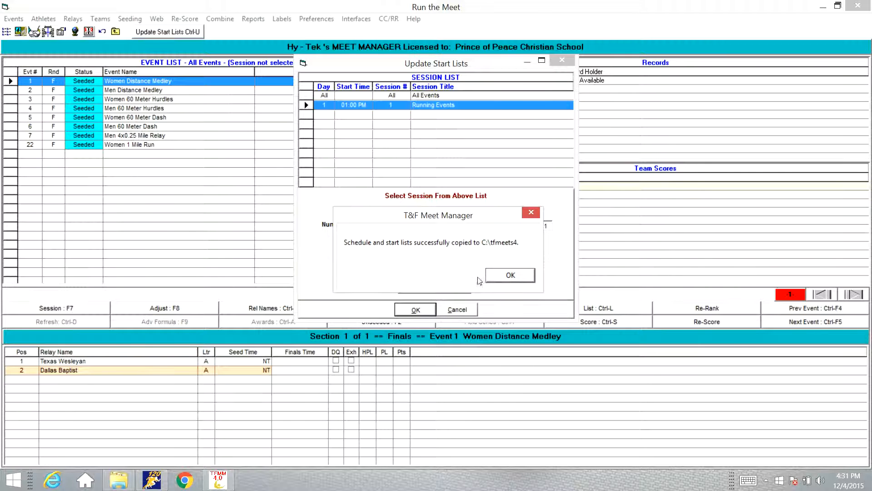
click(508, 275)
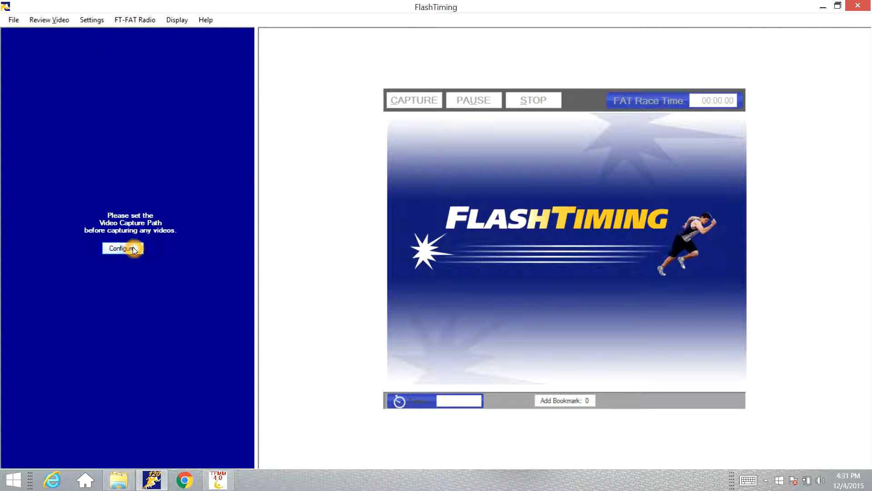
- Reapply the configuration, loading scheduled events from Women Distance Medley through Women 1 Mile Run
click(121, 248)
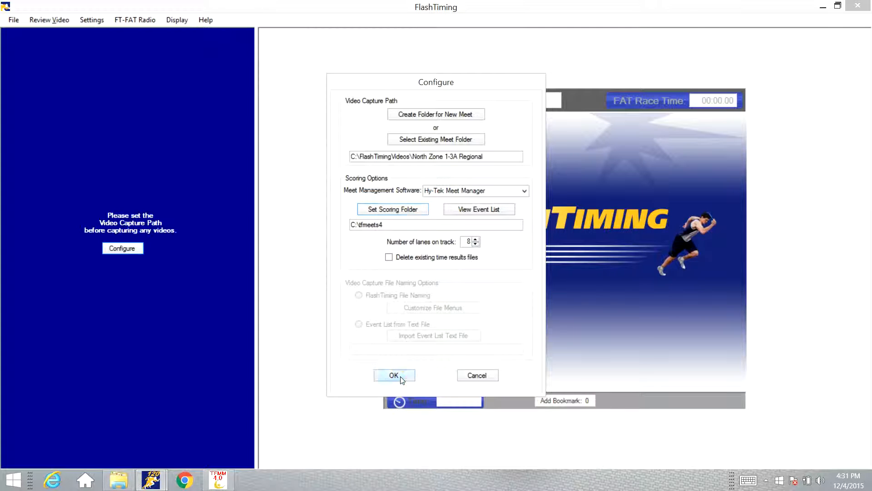
click(393, 375)
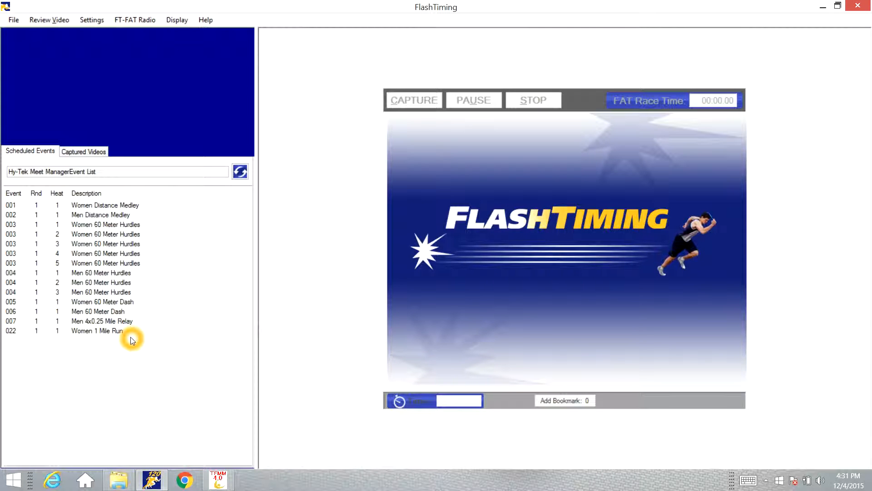
mouse_move(227, 256)
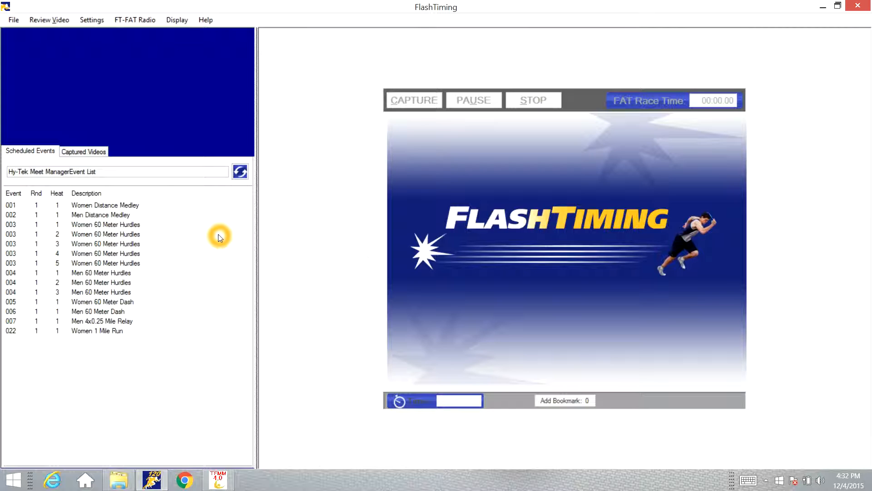
mouse_move(288, 152)
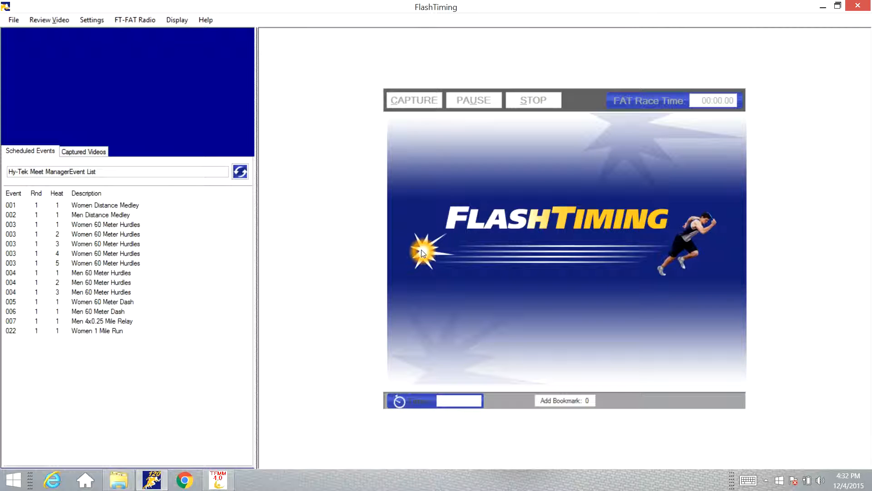
mouse_move(134, 77)
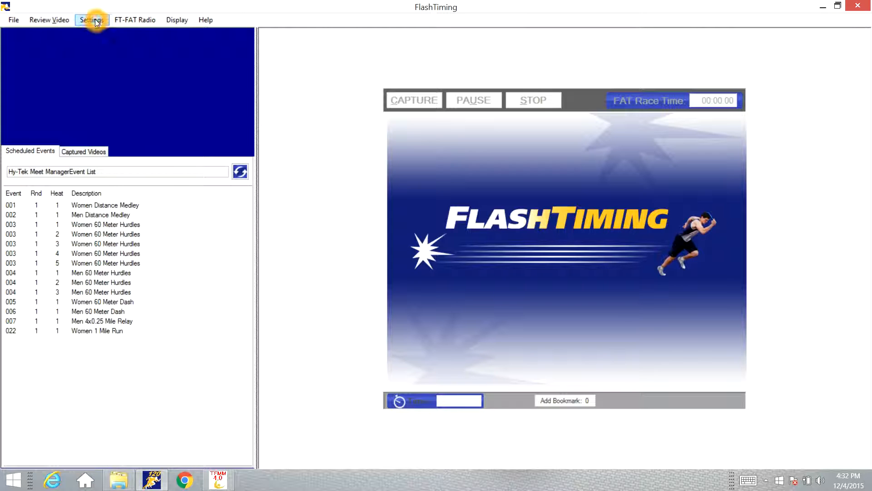
- Reopen the capture and scoring configuration from the Settings menu
click(91, 19)
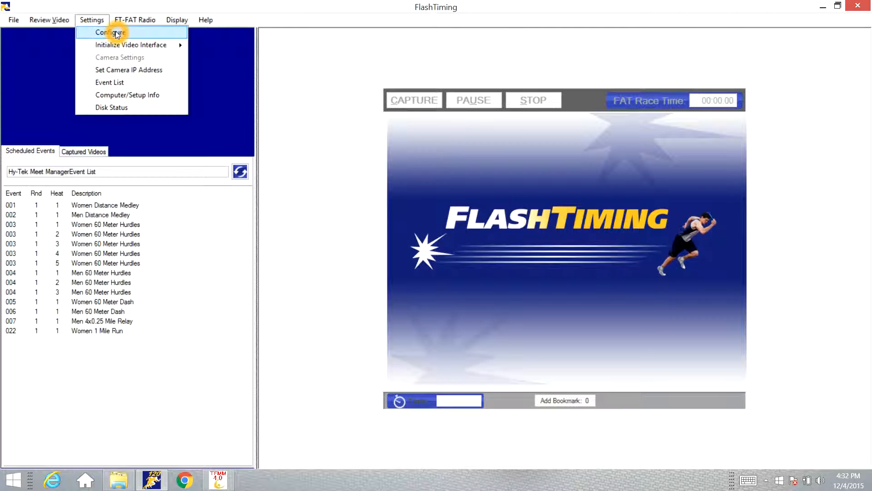
click(106, 33)
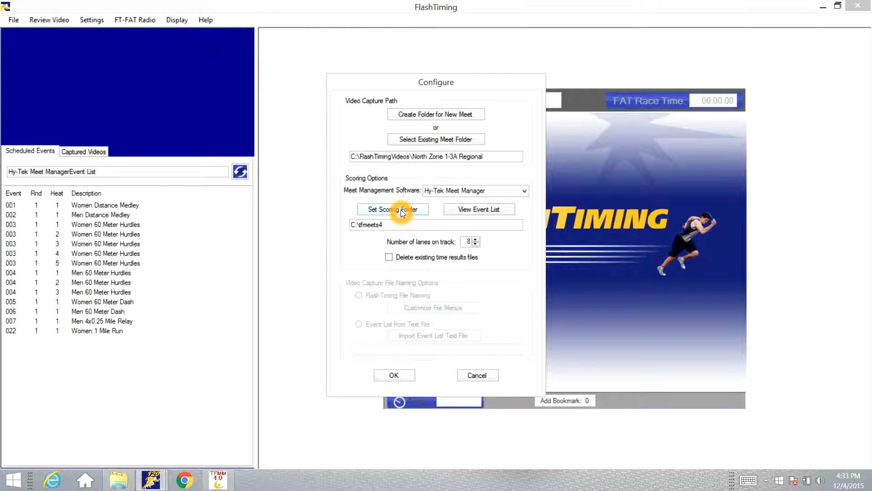
- Set the scoring folder to the meet data folder on network computer SCORING1
click(392, 209)
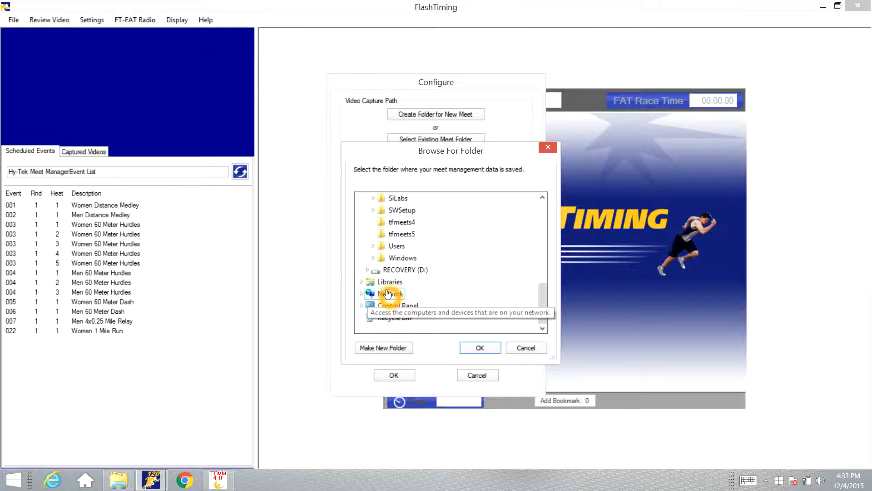
click(401, 222)
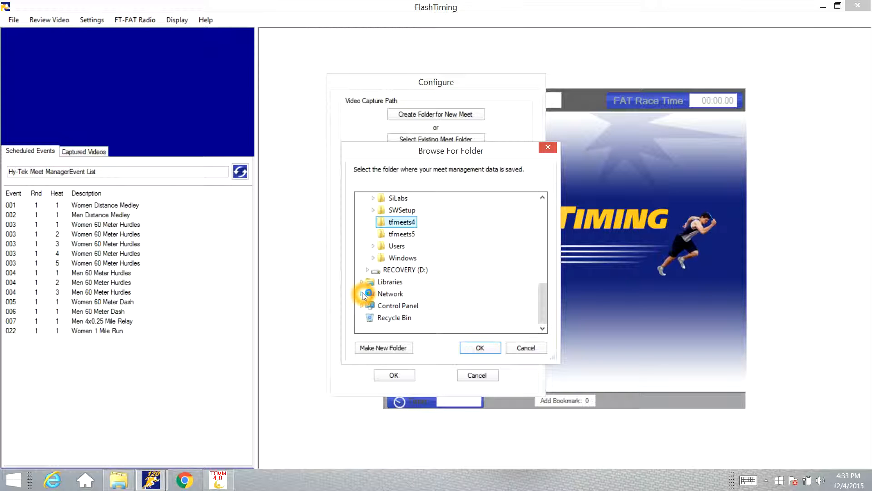
click(366, 294)
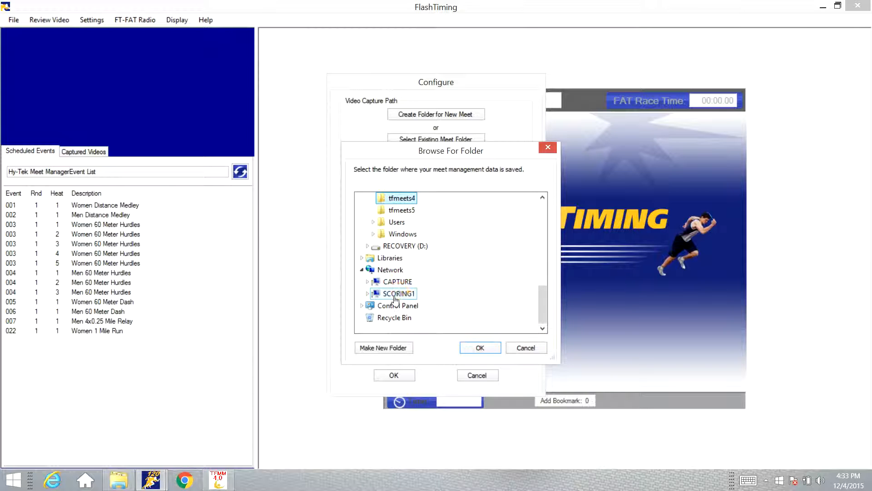
click(395, 293)
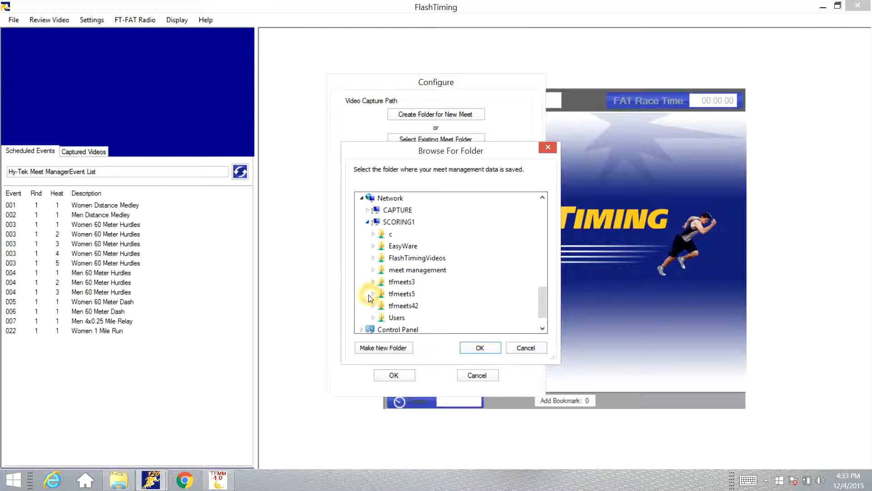
click(401, 282)
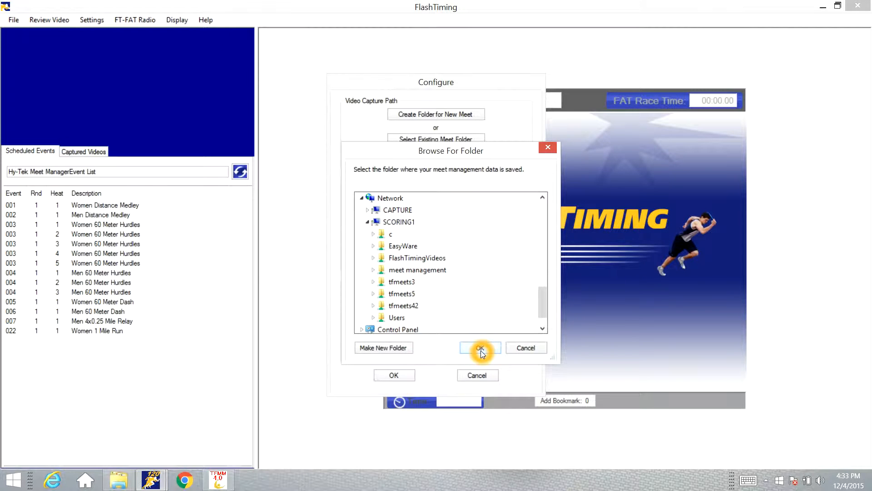
click(479, 347)
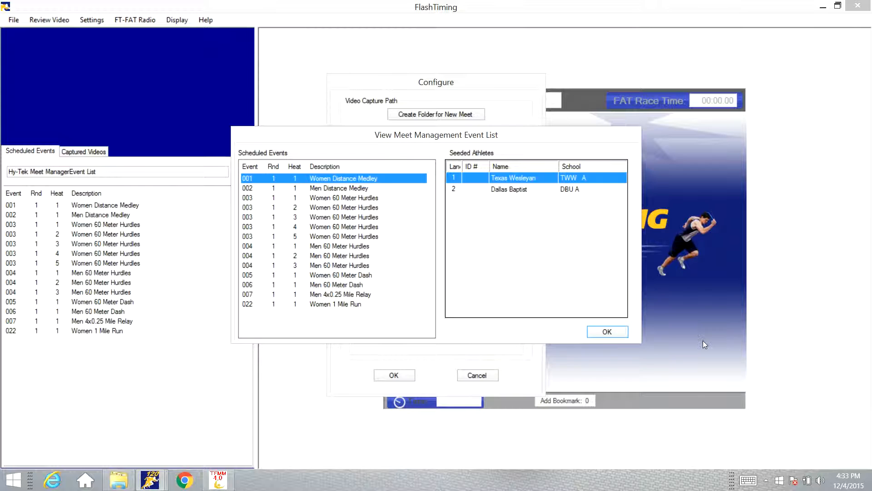
- Dismiss the event list preview and save the configuration, returning to the capture screen
click(606, 331)
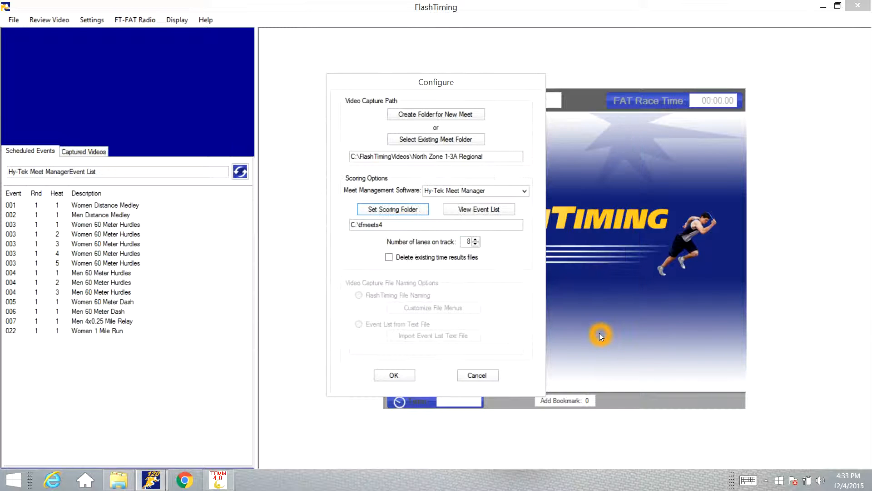
mouse_move(184, 282)
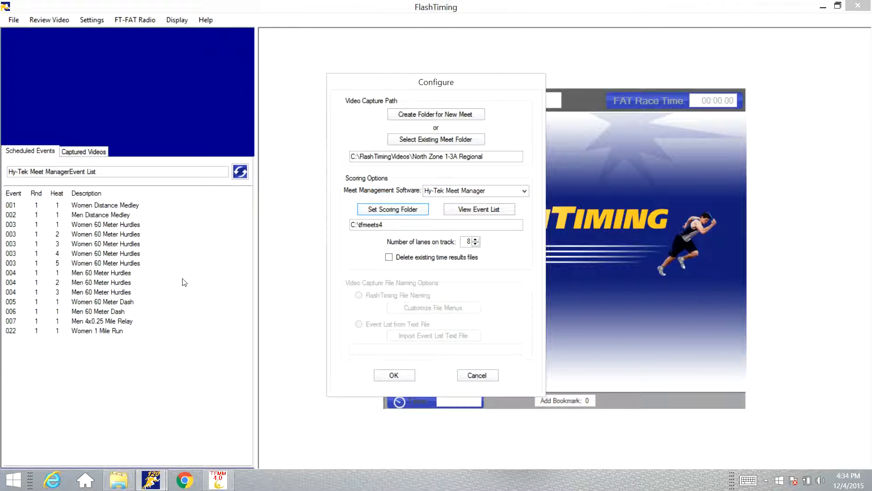
mouse_move(133, 346)
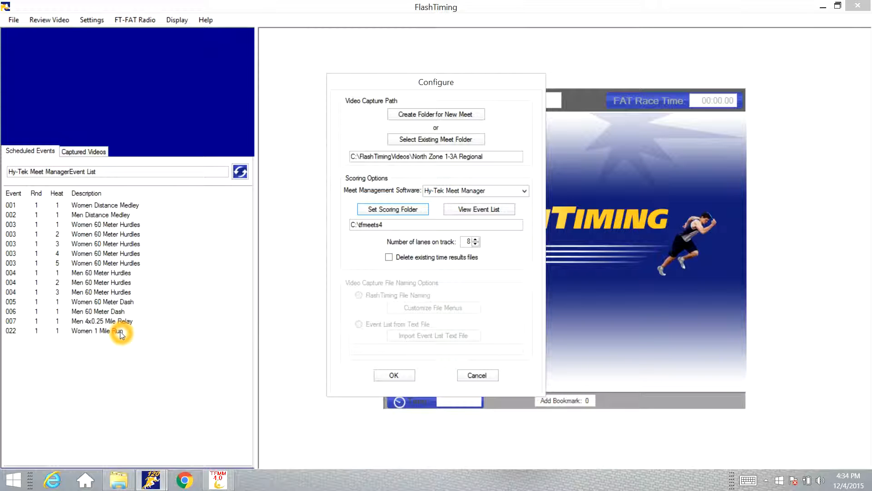
mouse_move(143, 352)
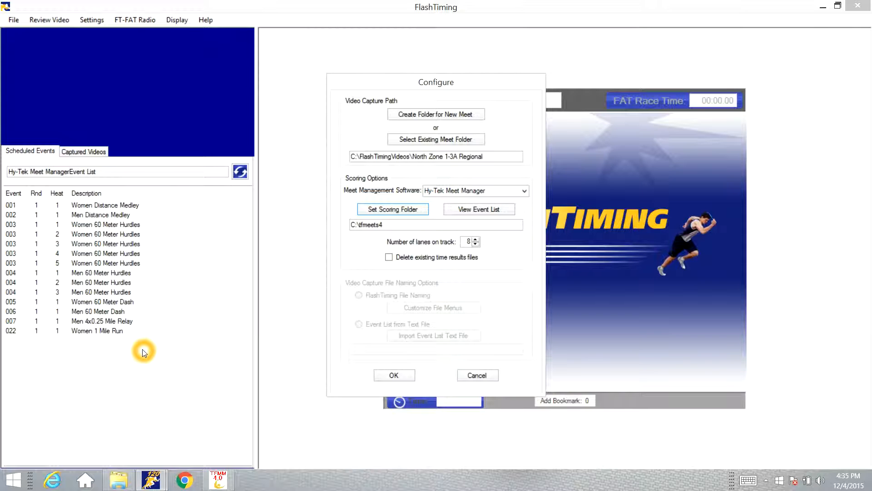
click(476, 375)
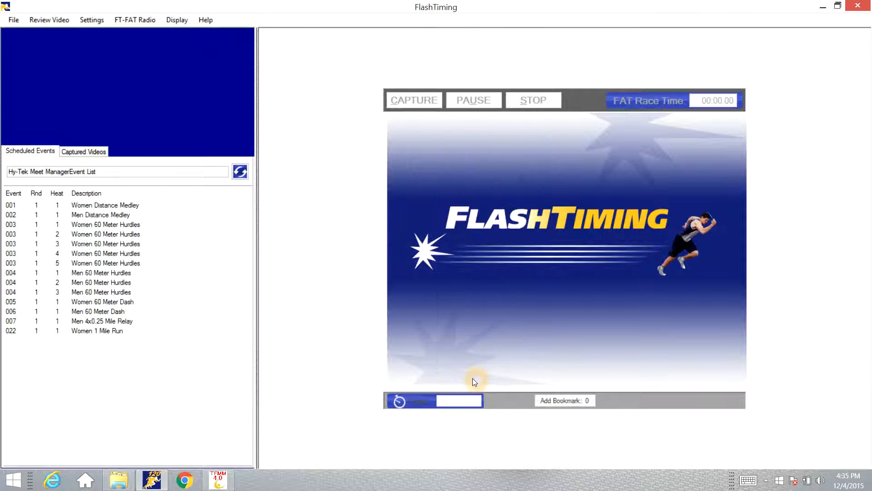
mouse_move(151, 478)
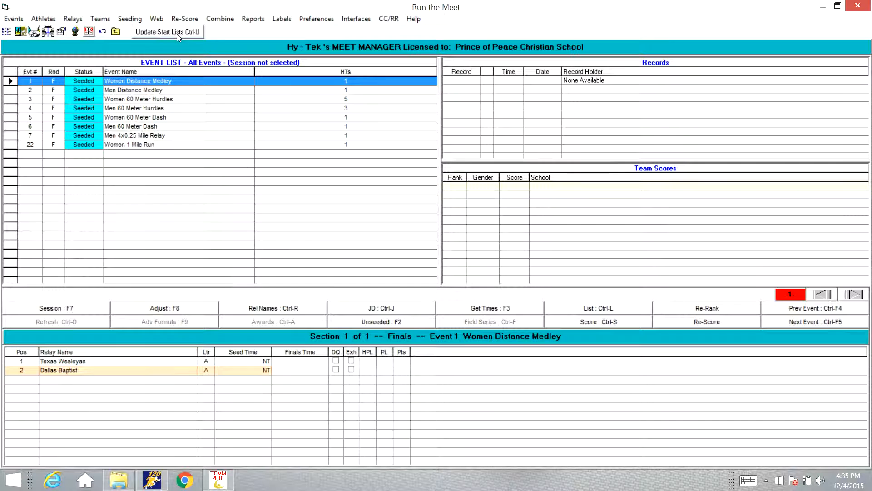
- Run Update Start Lists for all seeded events in Meet Manager
click(167, 32)
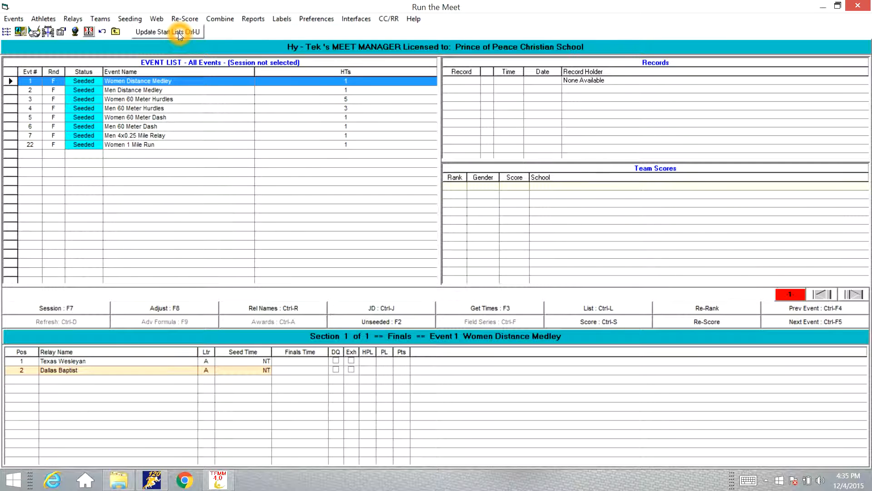
click(151, 479)
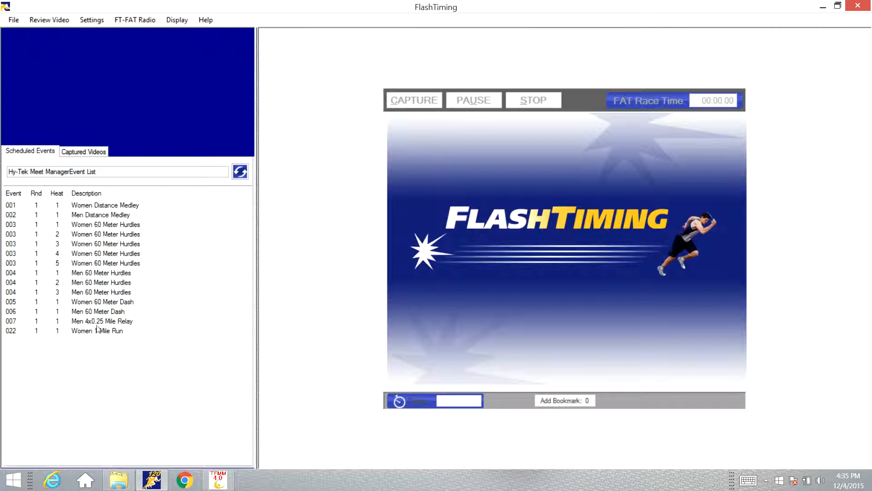
- Refresh the Hy-Tek Meet Manager Event List box to re-import the scheduled events
click(240, 171)
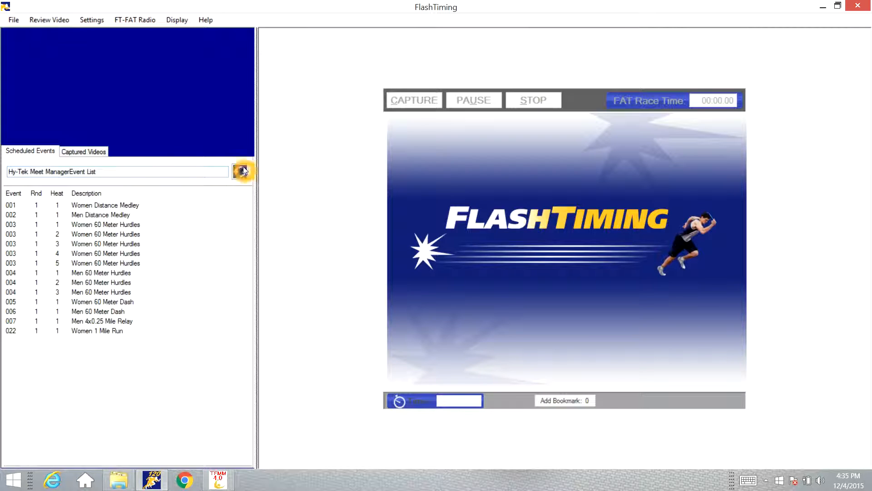
mouse_move(243, 172)
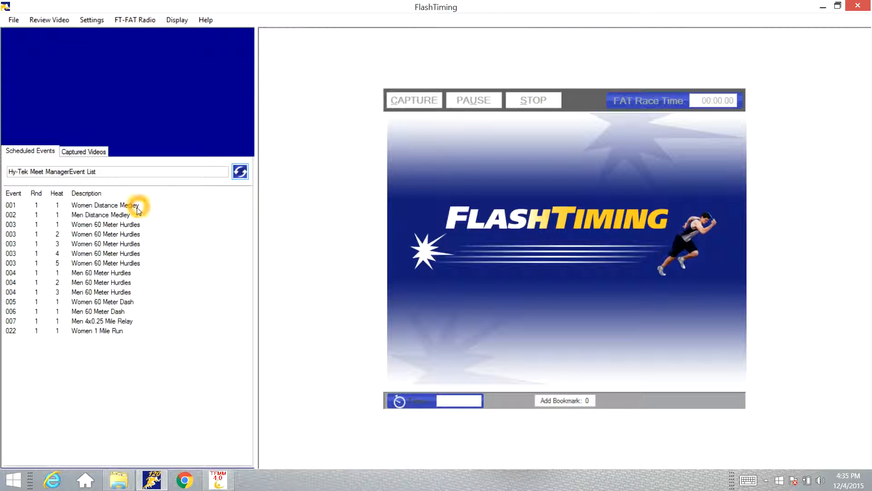
mouse_move(122, 339)
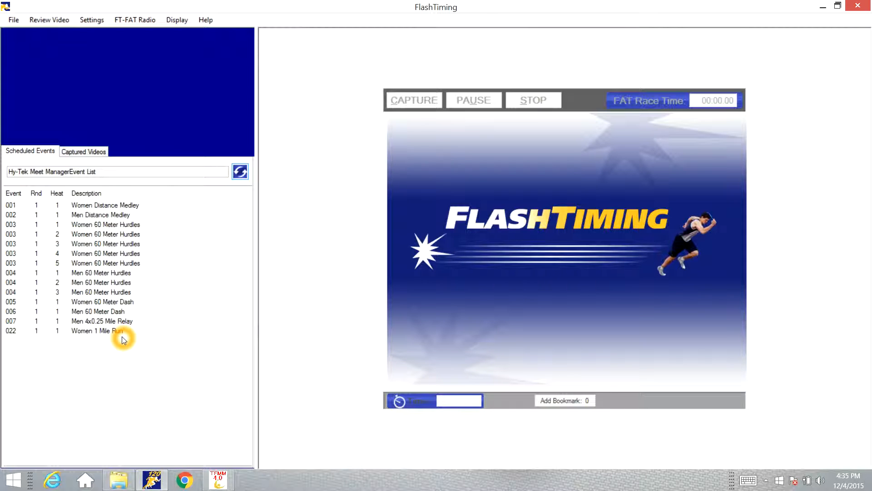
mouse_move(262, 159)
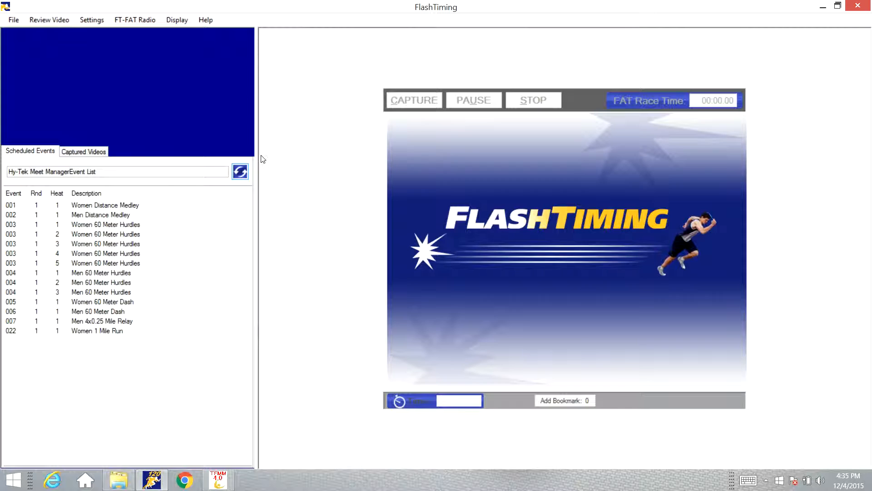
mouse_move(356, 254)
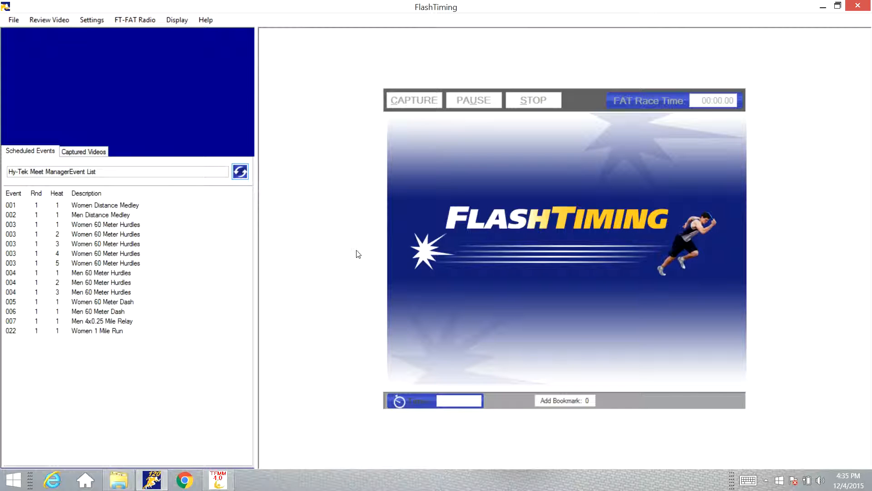